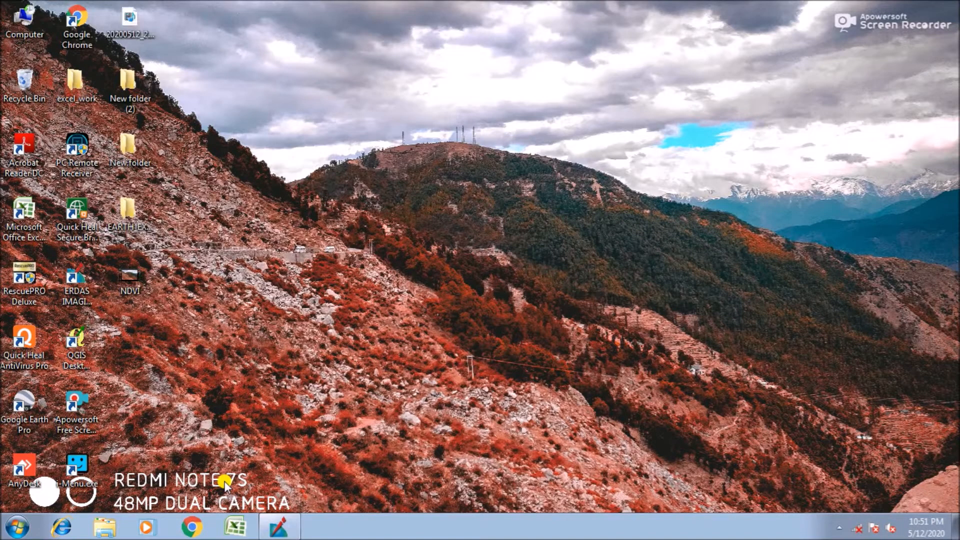
pyautogui.moveTo(304, 428)
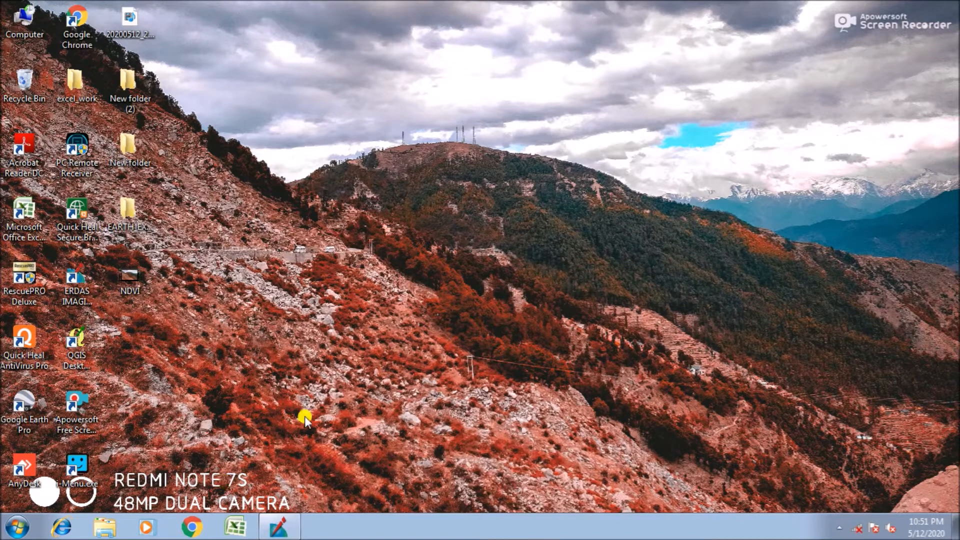
# - Reach the Tasseled Cap tool from the Raster tab's Spectral tools
pyautogui.click(282, 522)
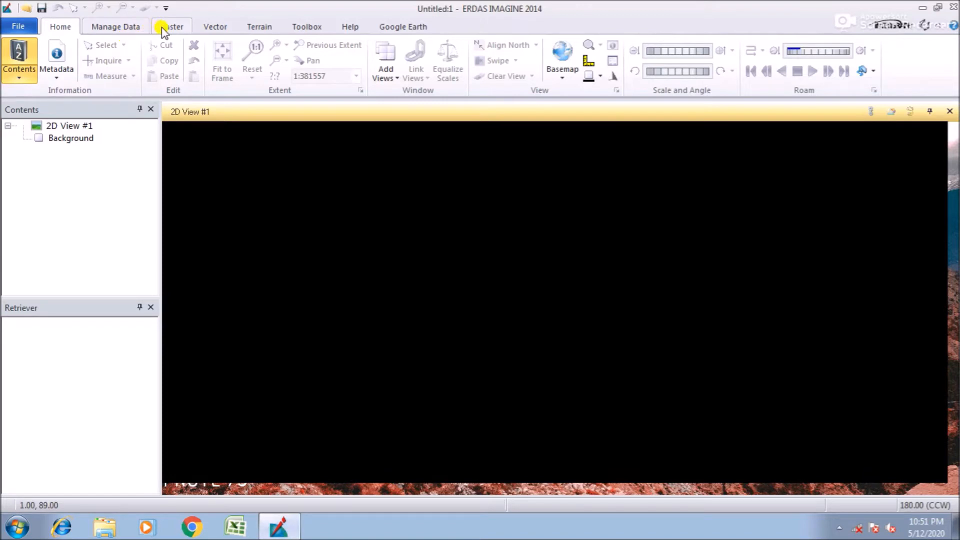
pyautogui.click(172, 26)
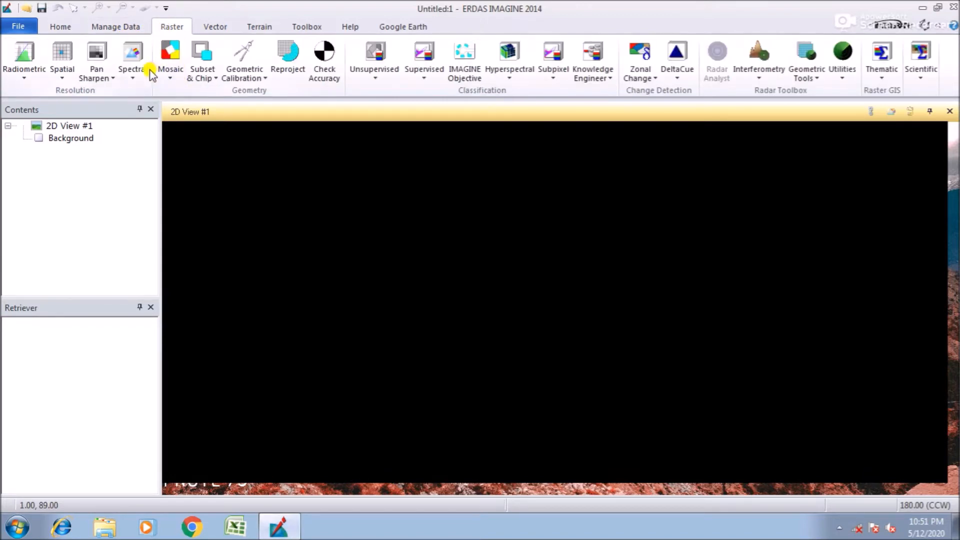
pyautogui.click(132, 55)
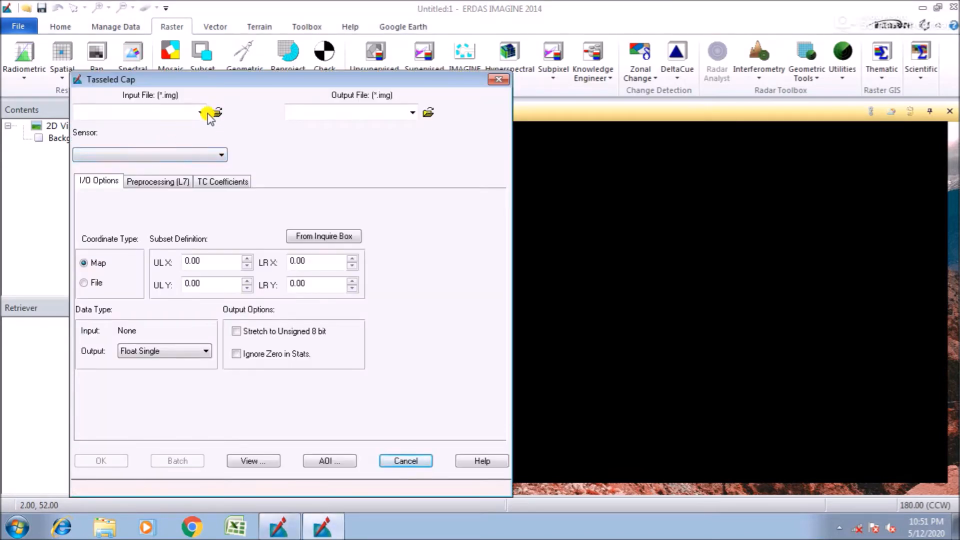
# - Set mosaic2.img from EARTH_EXPLORE as input with sensor Landsat 1,2,3 MSS
pyautogui.click(216, 112)
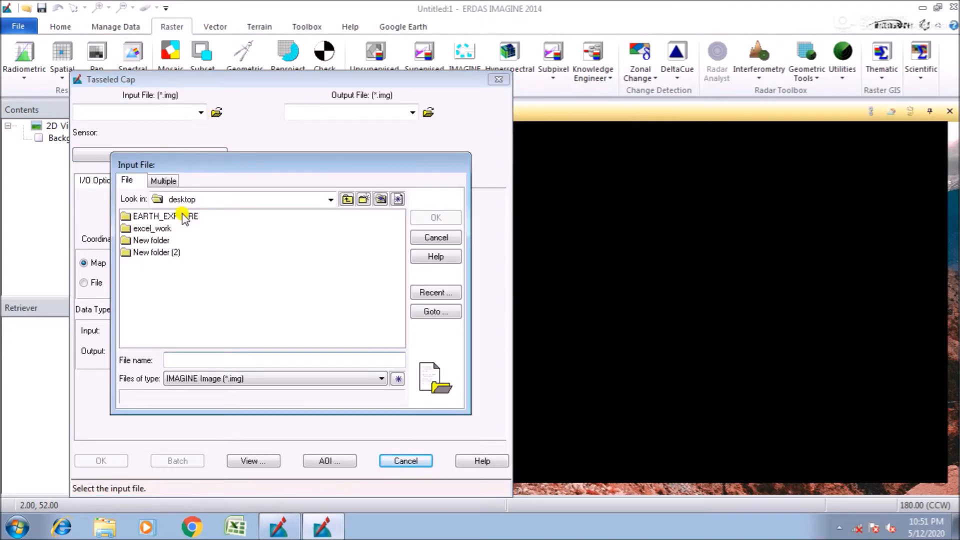
pyautogui.doubleClick(160, 216)
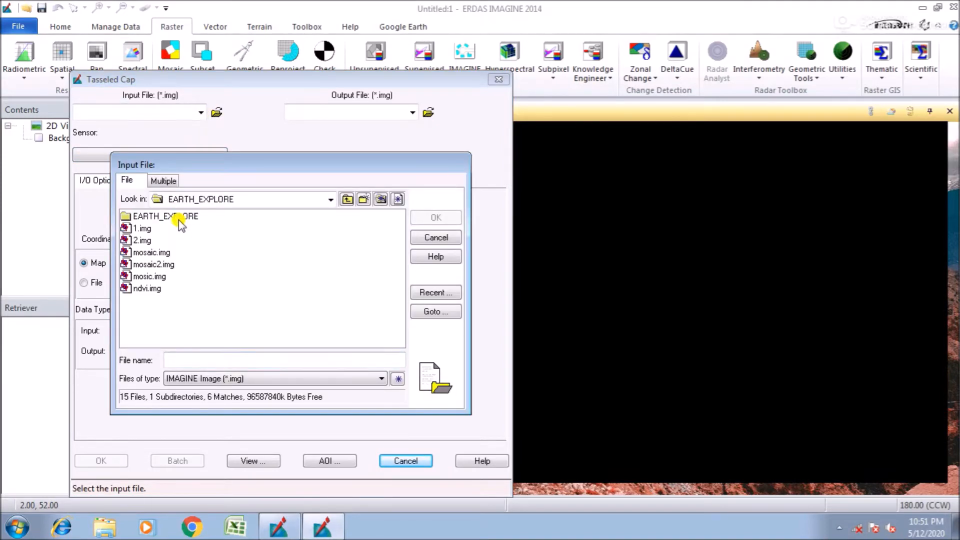
pyautogui.click(436, 238)
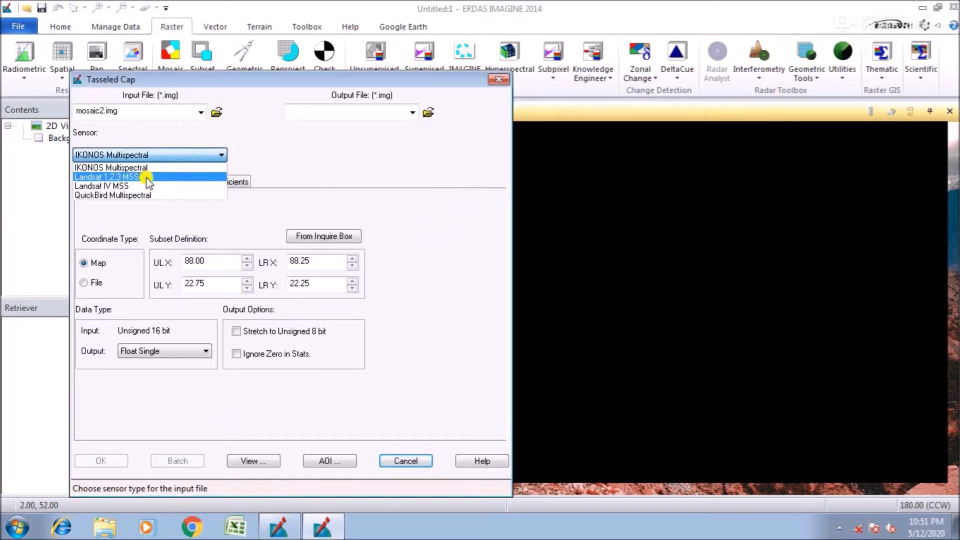
pyautogui.click(112, 177)
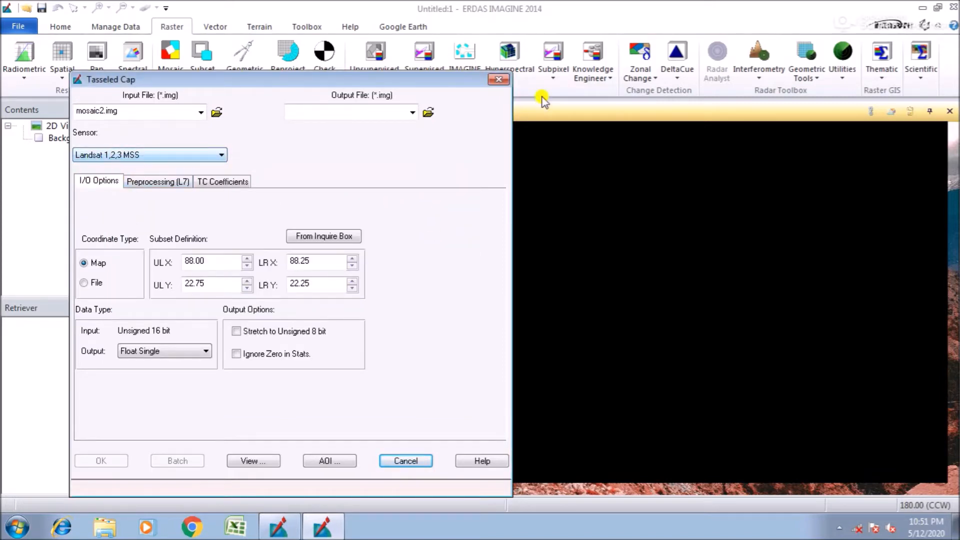
# - Name the output tasseld_cap.img and enable Stretch to Unsigned 8 bit
pyautogui.click(428, 112)
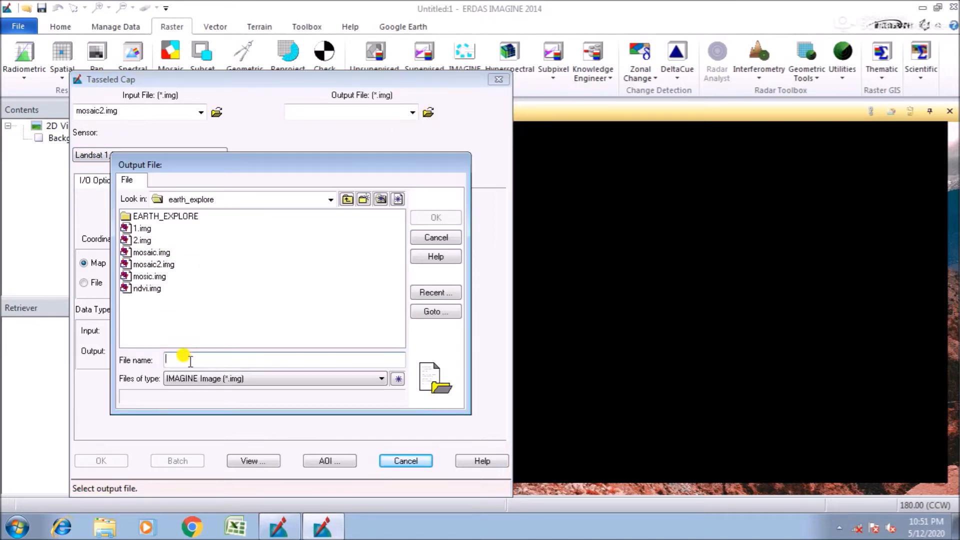
pyautogui.write('TASSELED')
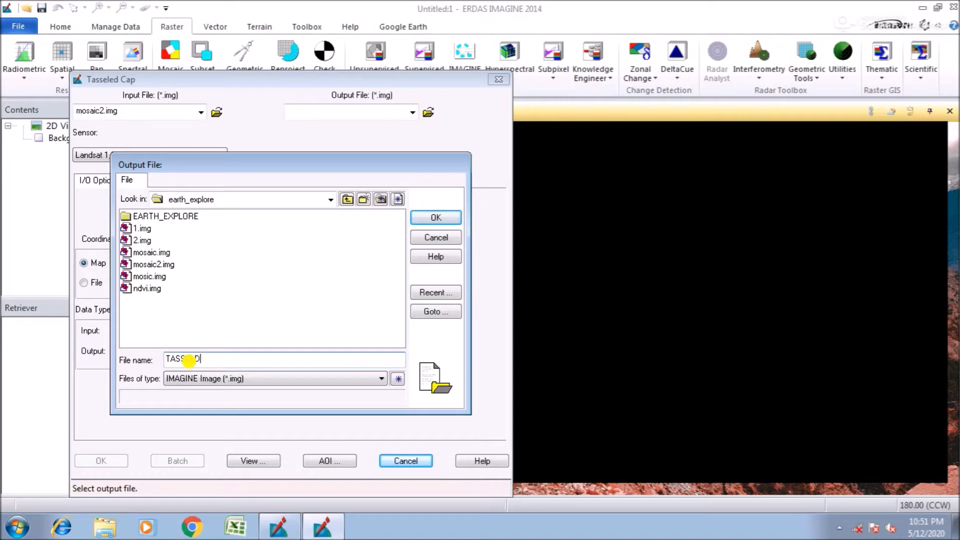
pyautogui.write('_CAP')
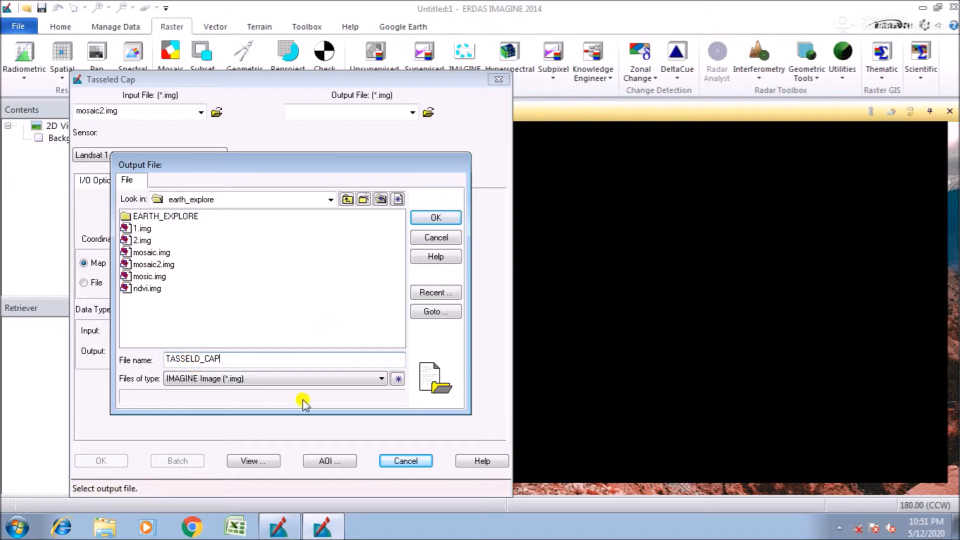
pyautogui.click(436, 218)
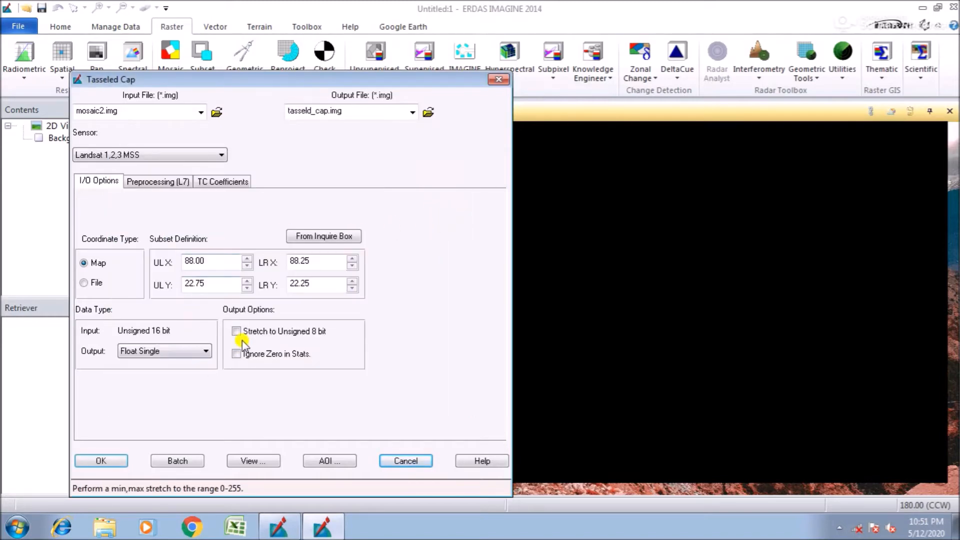
pyautogui.click(236, 331)
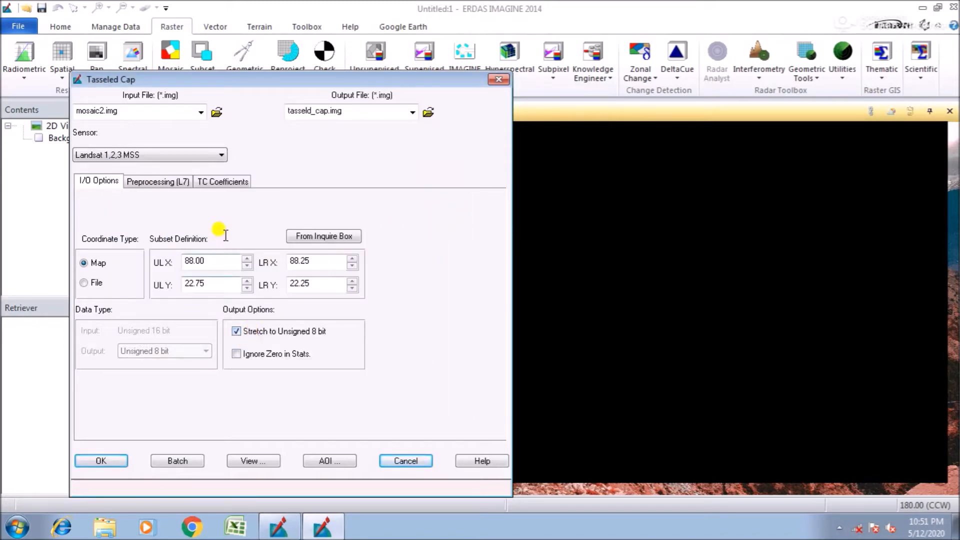
pyautogui.moveTo(100, 461)
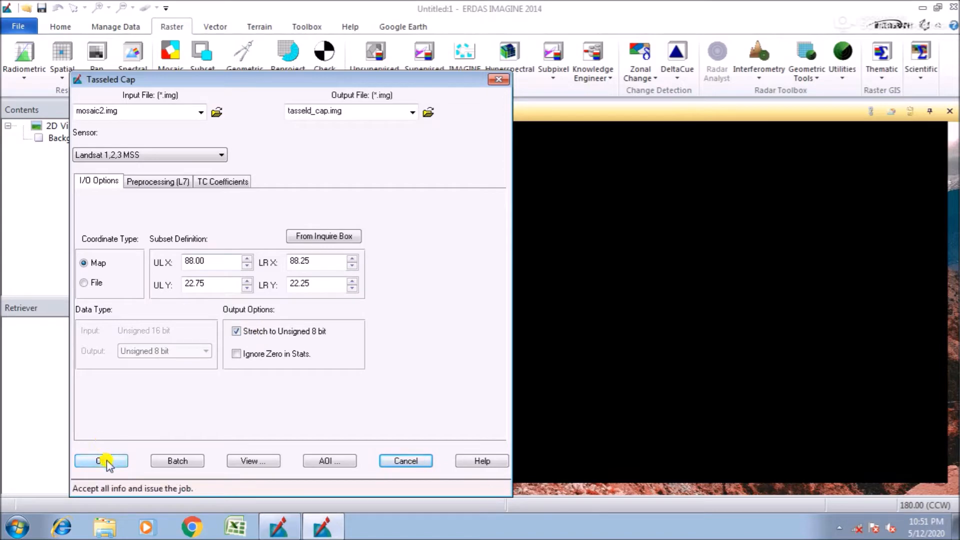
# - Run the Tasseled Cap job to 100% and close the Process List
pyautogui.click(102, 461)
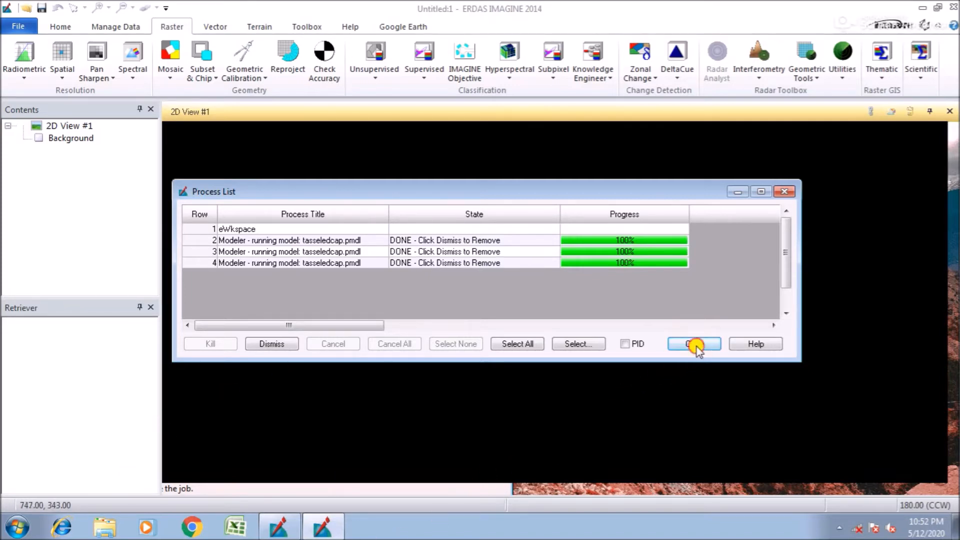
pyautogui.click(694, 344)
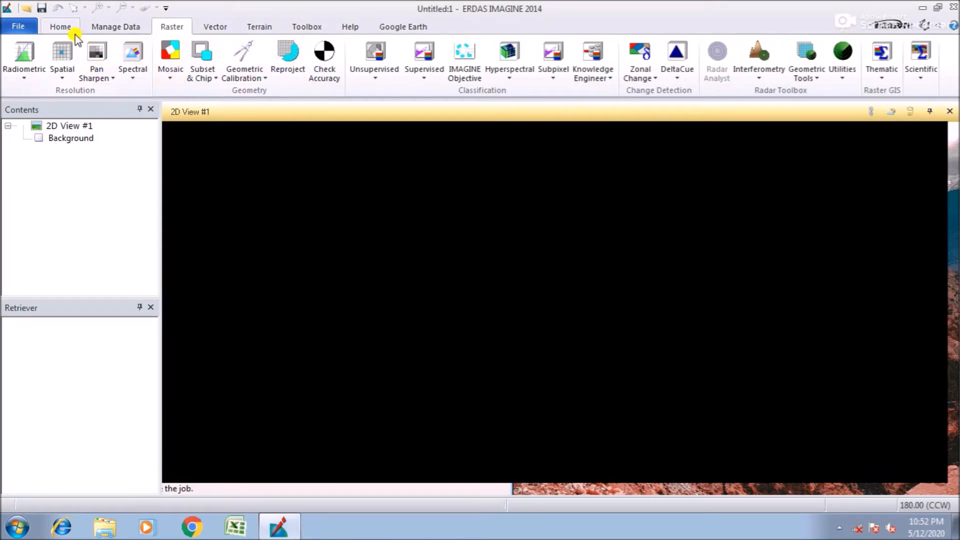
# - Add tasseld_cap.img from EARTH_EXPLORE as a layer in 2D View #1 via Add Data
pyautogui.click(60, 26)
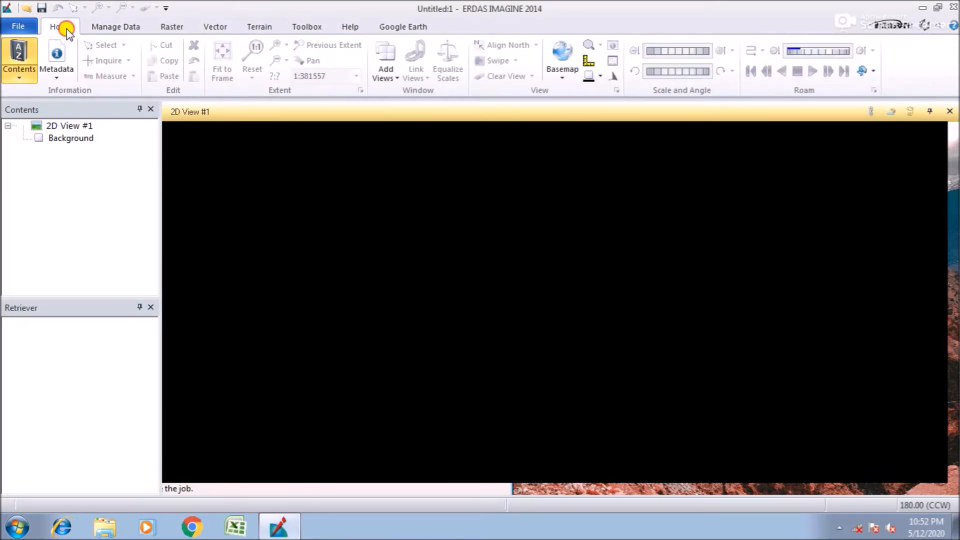
pyautogui.click(384, 55)
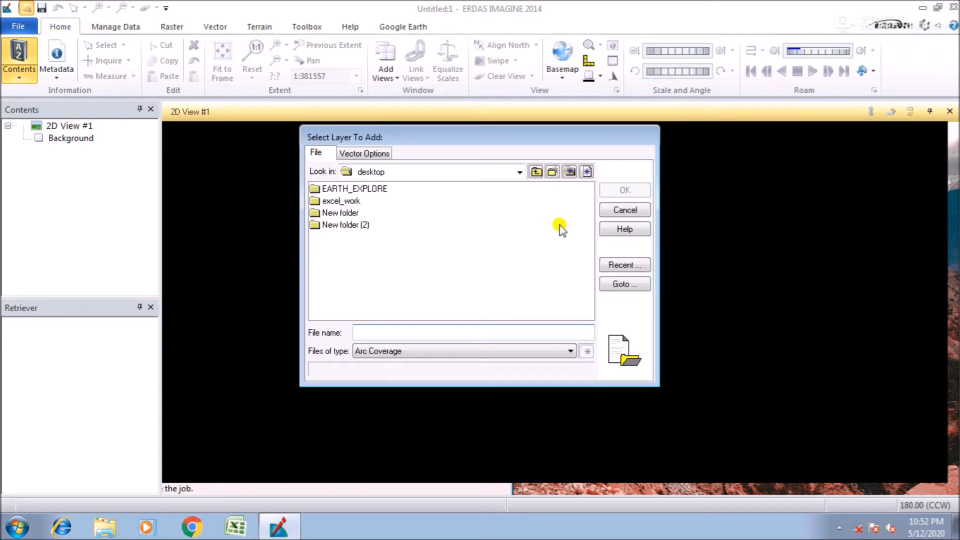
pyautogui.click(624, 264)
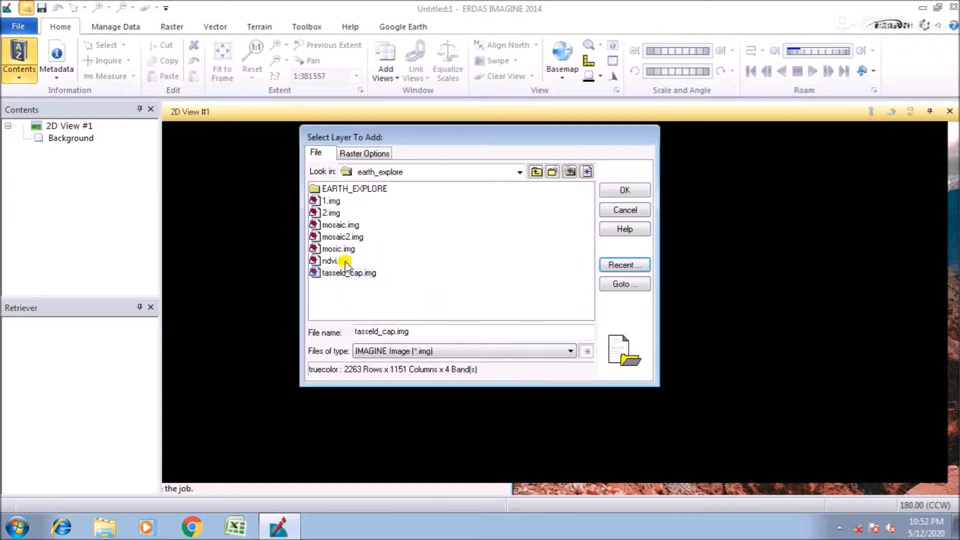
pyautogui.click(624, 190)
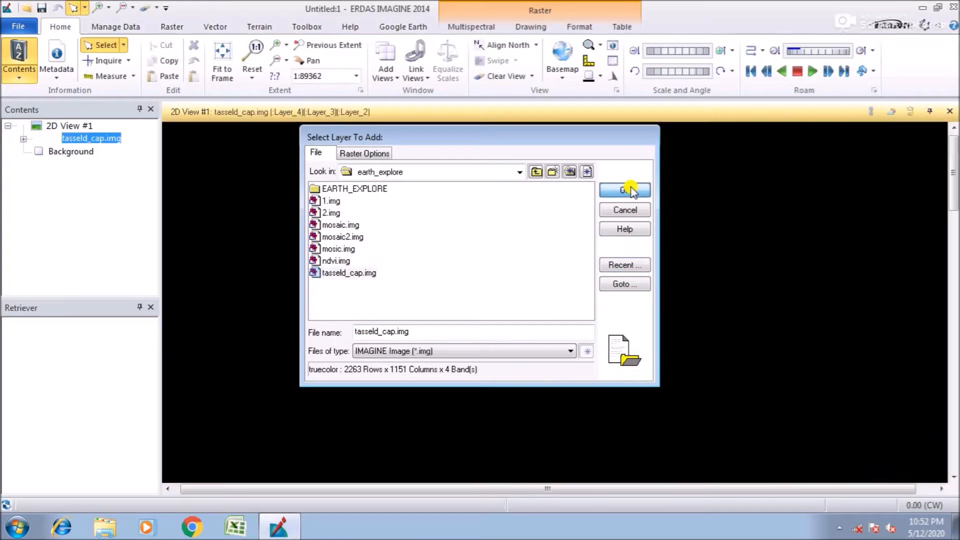
# - Map Layer_1, Layer_2, Layer_3 of tasseld_cap.img to red, green and blue
pyautogui.click(625, 190)
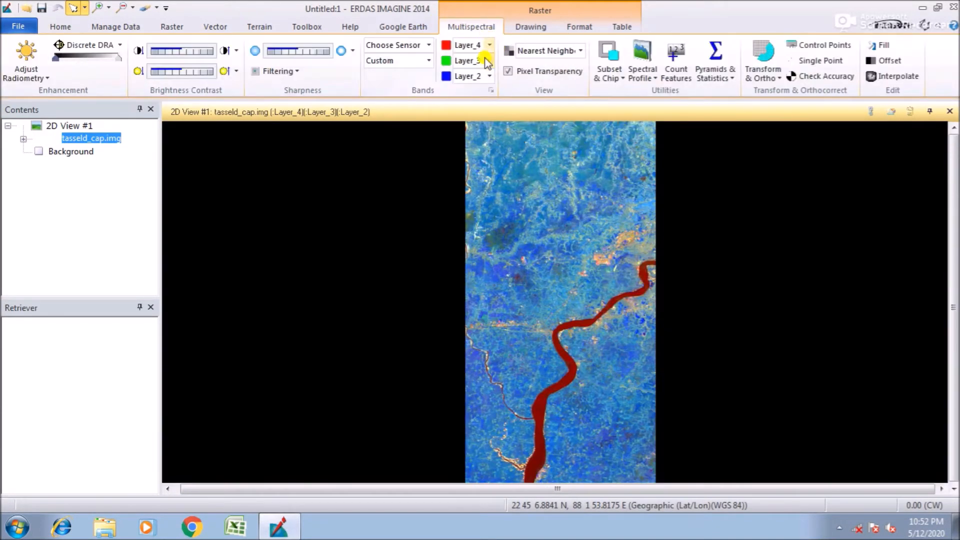
pyautogui.click(490, 45)
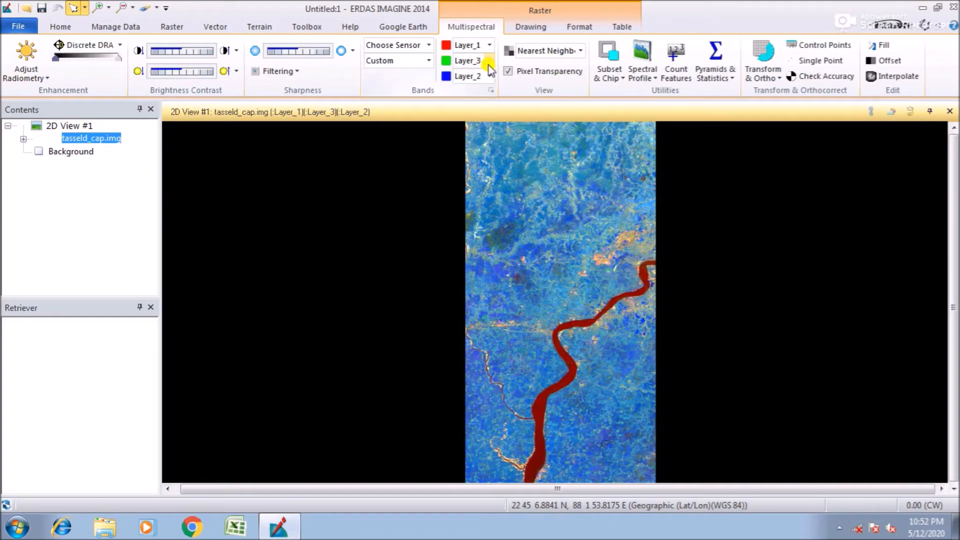
pyautogui.click(488, 61)
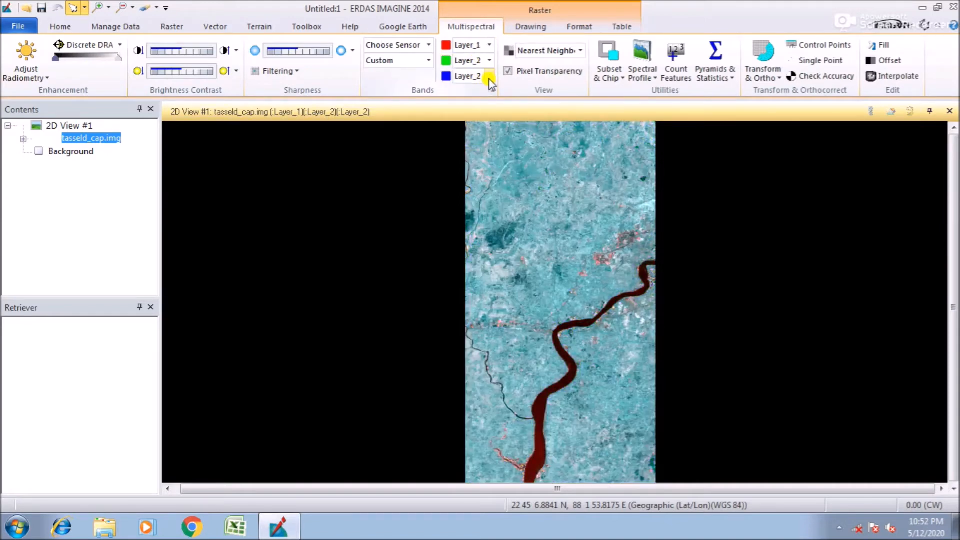
pyautogui.click(488, 76)
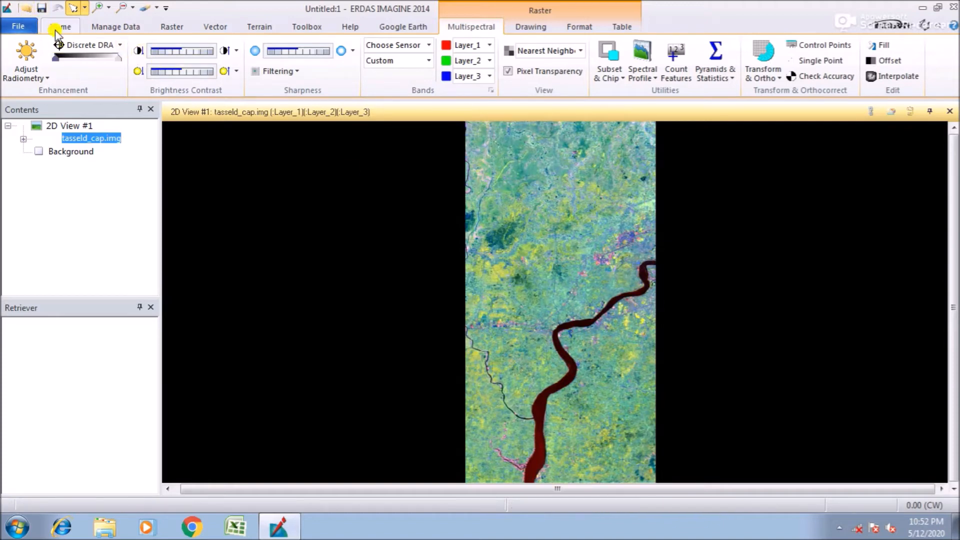
# - Create a new empty 2D View #2 beside the first via Add Views
pyautogui.click(59, 26)
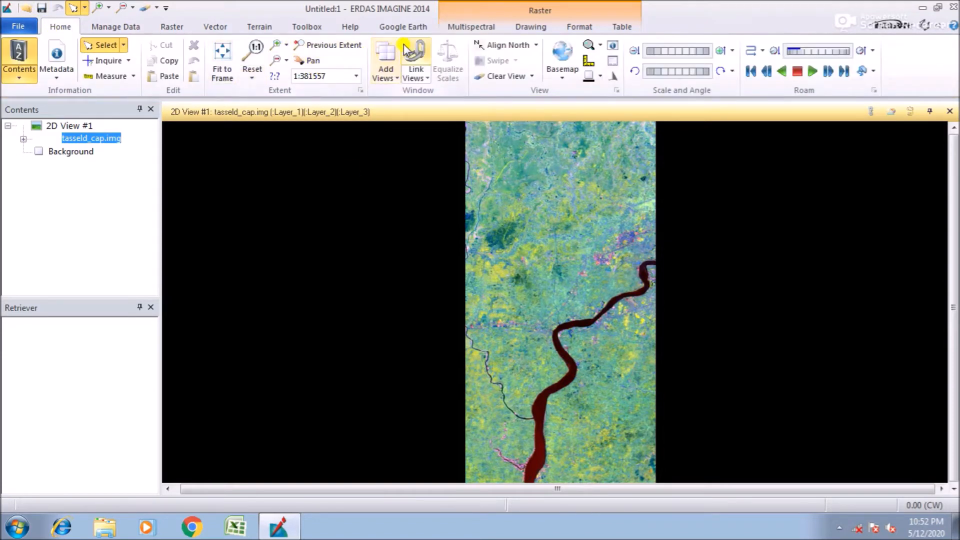
pyautogui.click(385, 60)
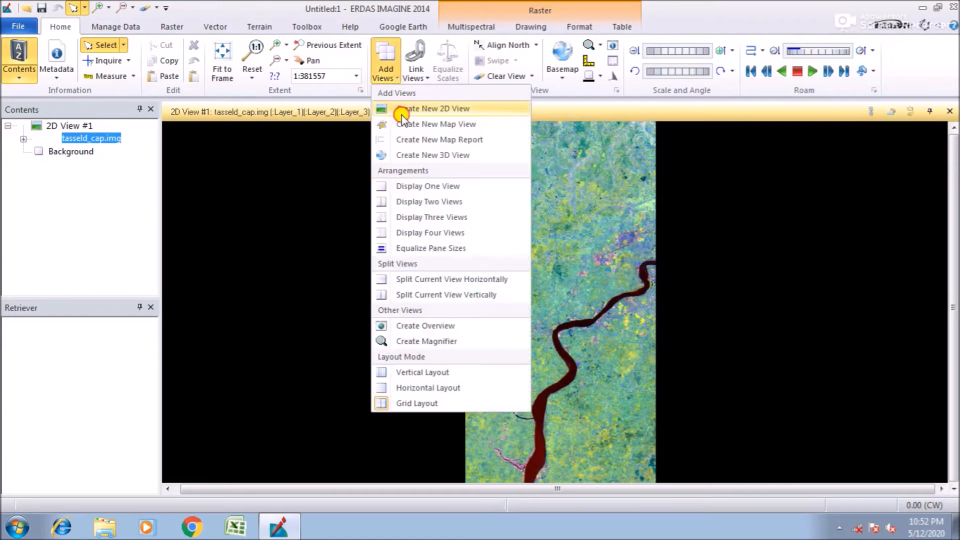
pyautogui.click(434, 108)
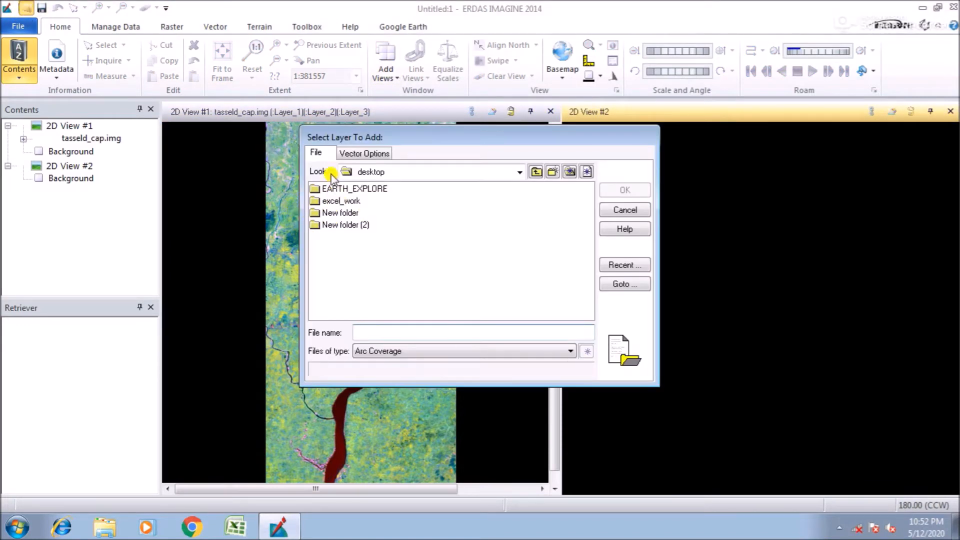
# - Show All File-based Raster Formats and load mosaic2.img into 2D View #2
pyautogui.click(568, 351)
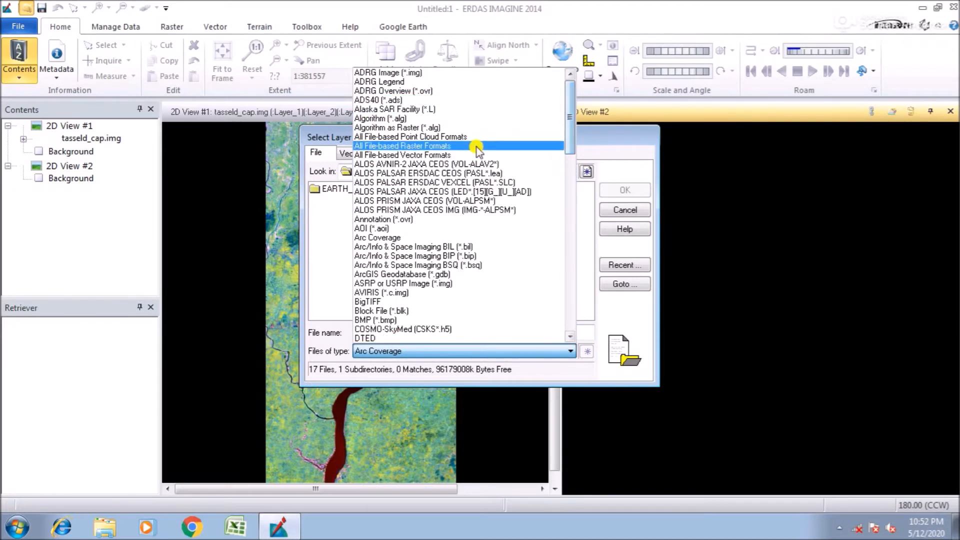
pyautogui.click(402, 146)
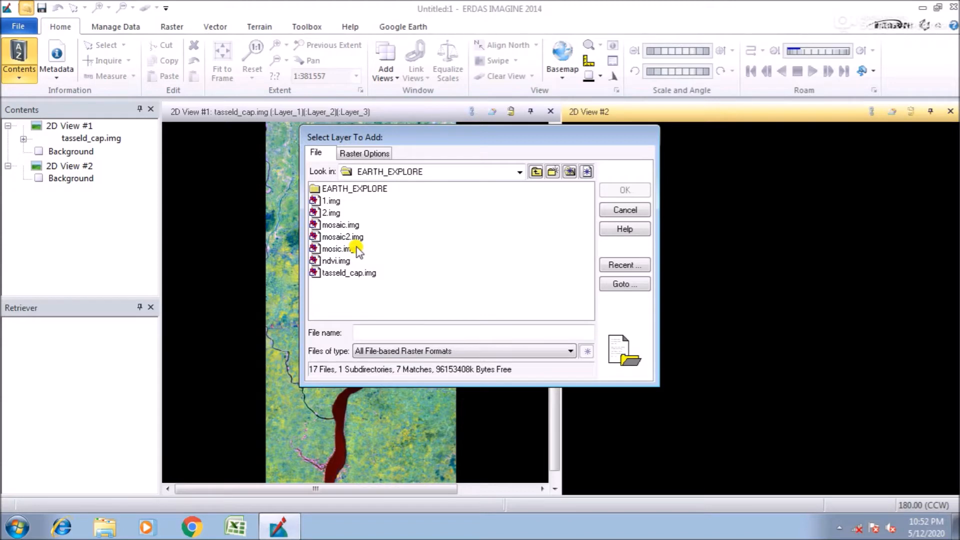
pyautogui.click(342, 236)
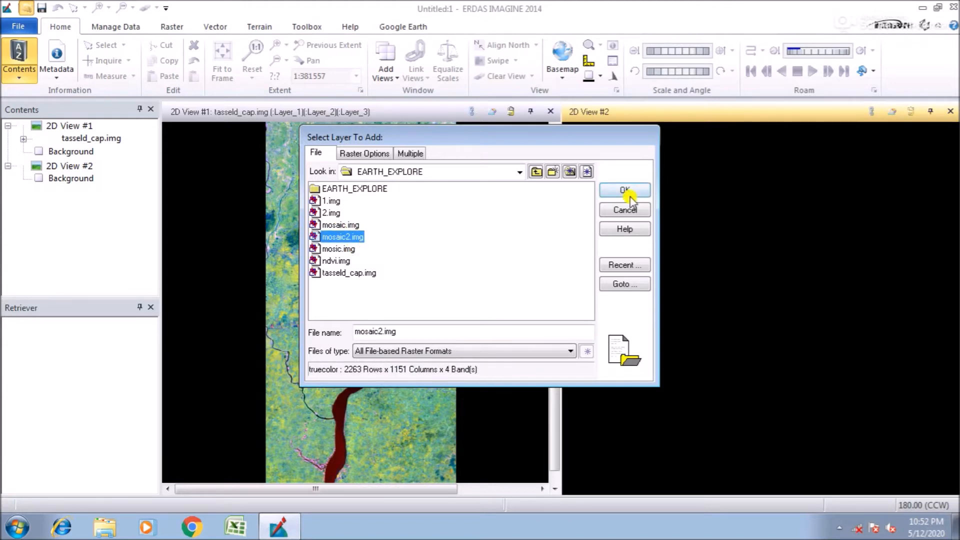
pyautogui.click(624, 190)
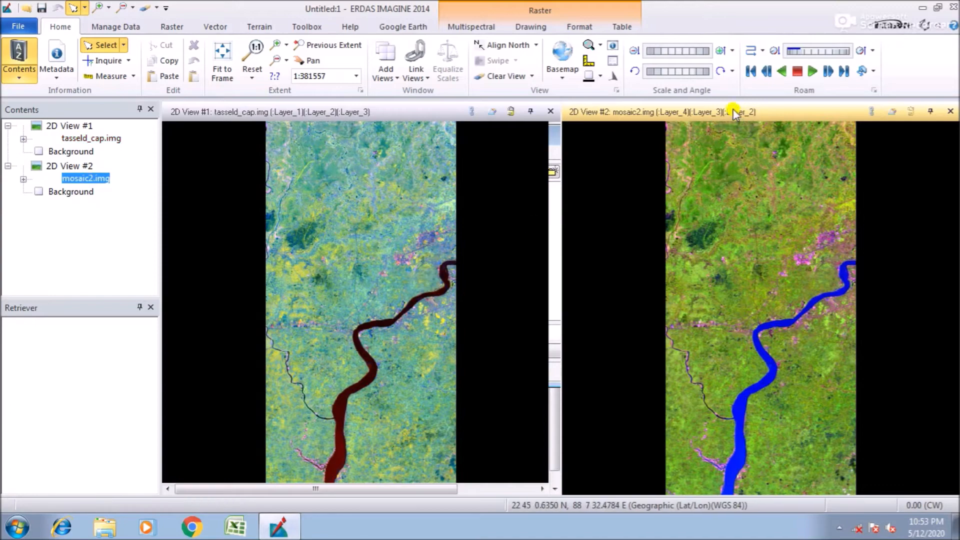
# - Map Layer_3, Layer_2, Layer_1 of mosaic2.img to red, green and blue
pyautogui.click(471, 26)
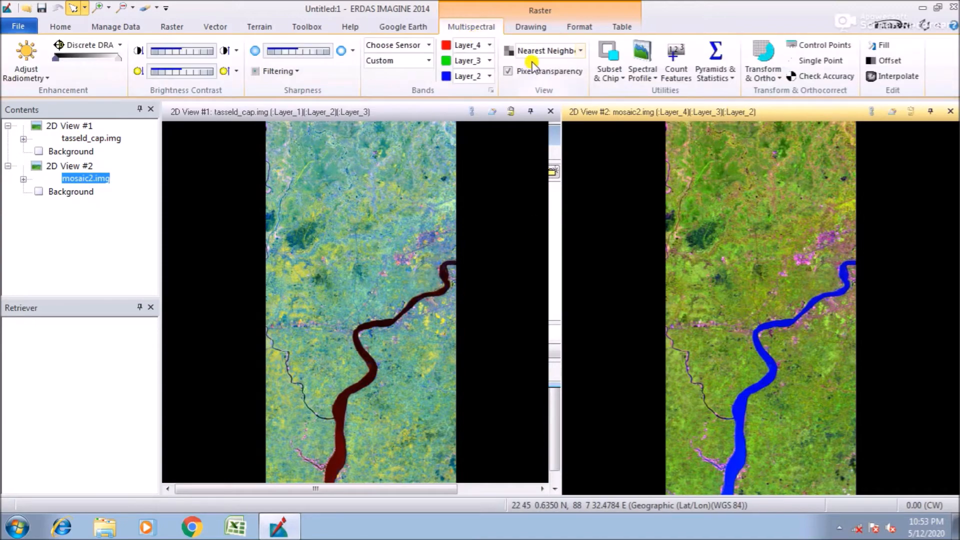
pyautogui.click(490, 45)
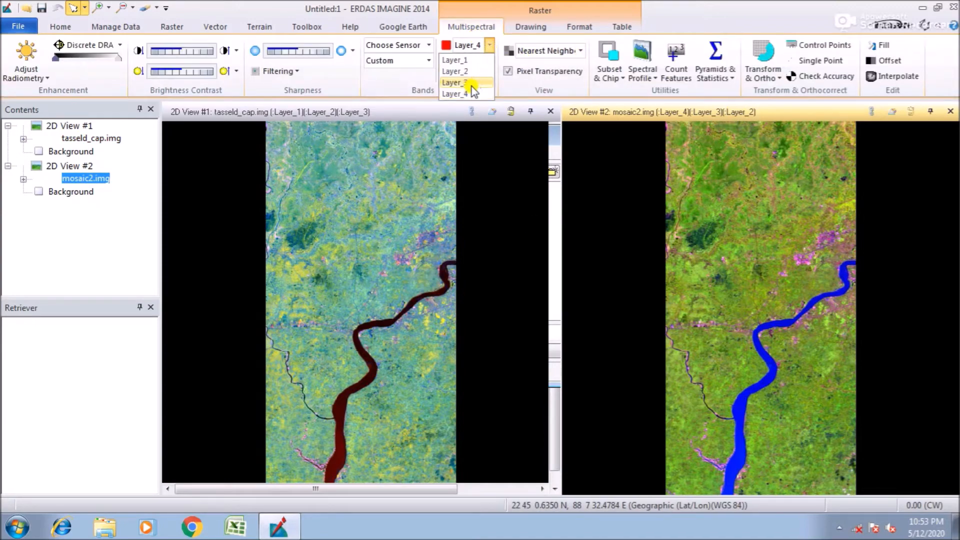
pyautogui.click(454, 83)
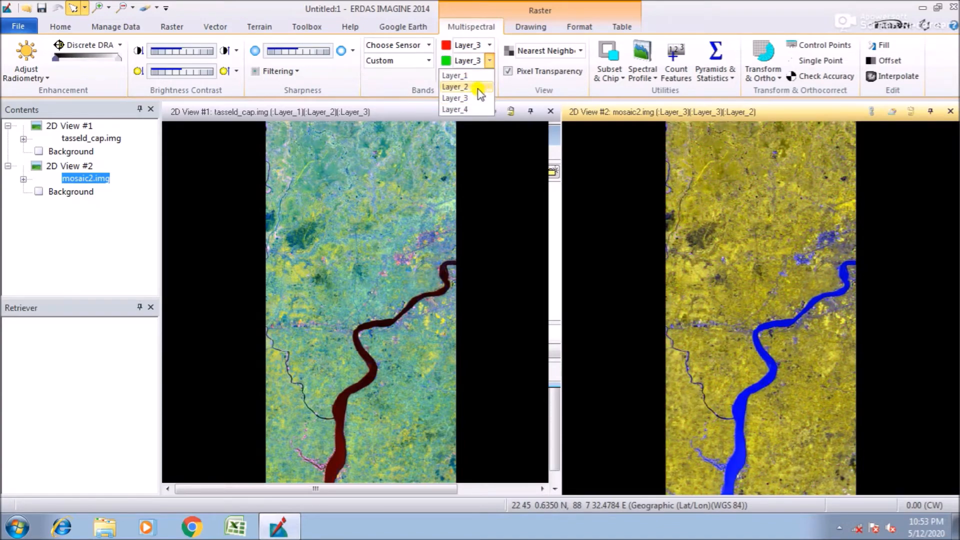
pyautogui.click(462, 86)
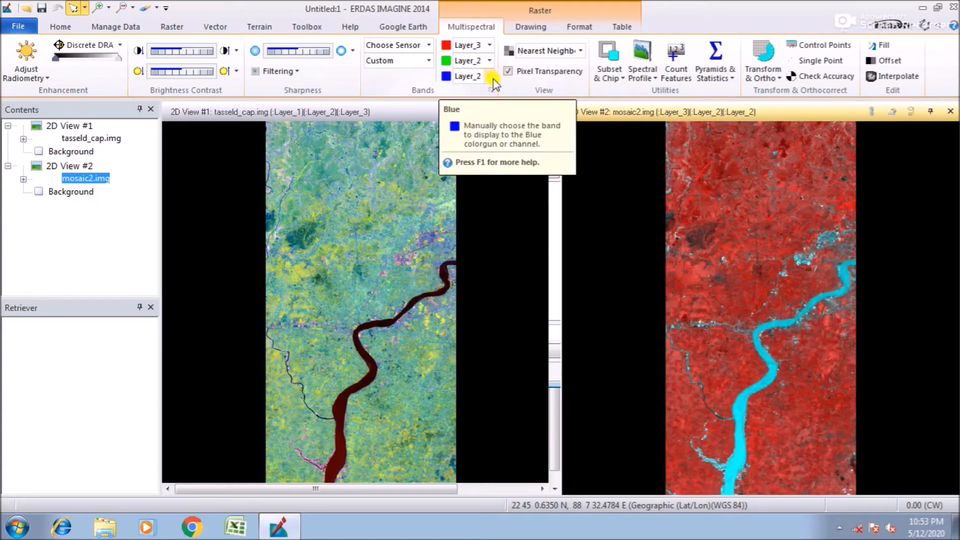
pyautogui.click(488, 76)
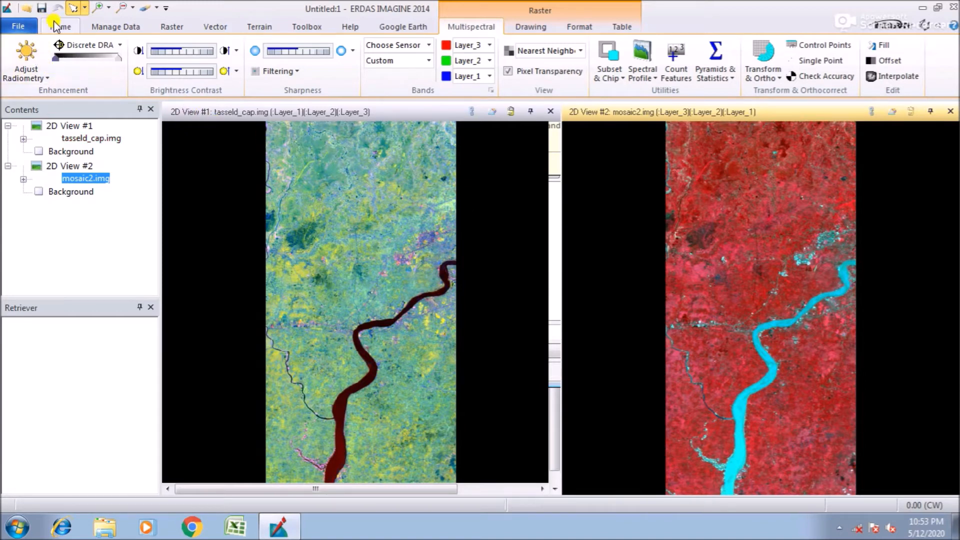
# - Link the views and pan the zoomed tasseled cap image around the river area
pyautogui.click(60, 25)
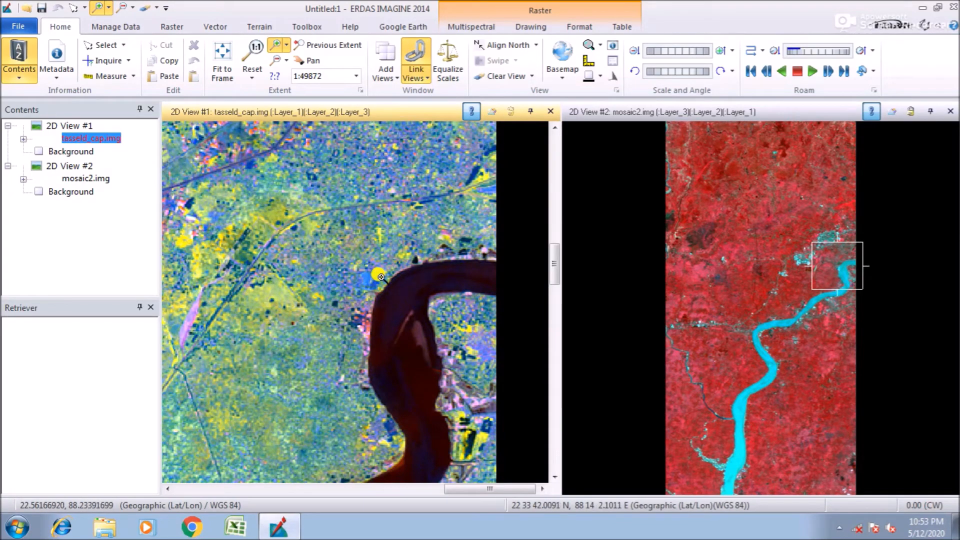
pyautogui.moveTo(477, 230)
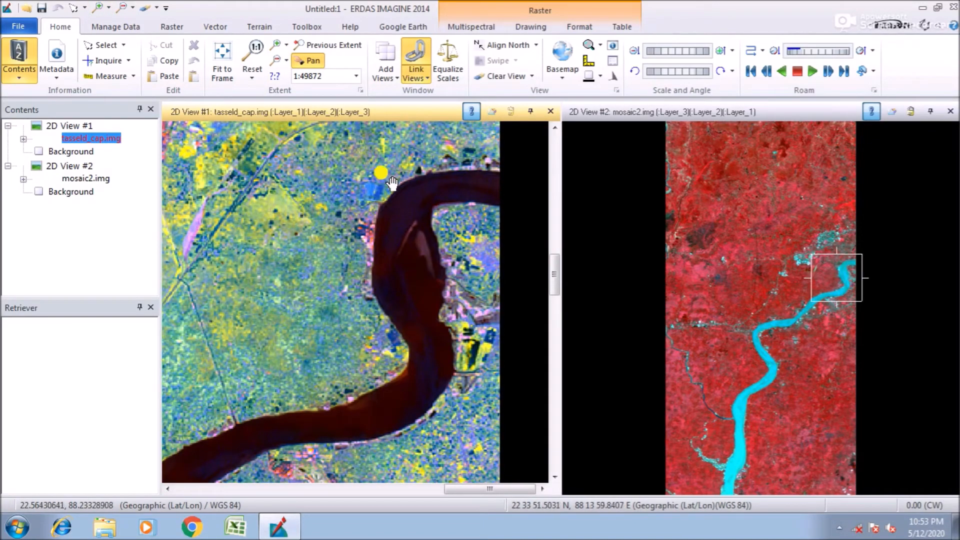
pyautogui.moveTo(382, 173); pyautogui.dragTo(365, 400)
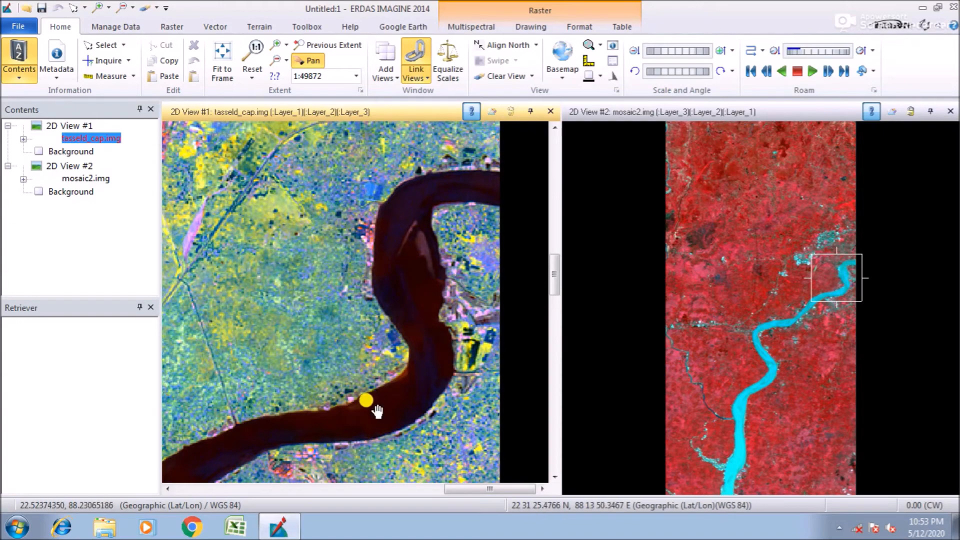
pyautogui.moveTo(364, 401); pyautogui.dragTo(520, 241)
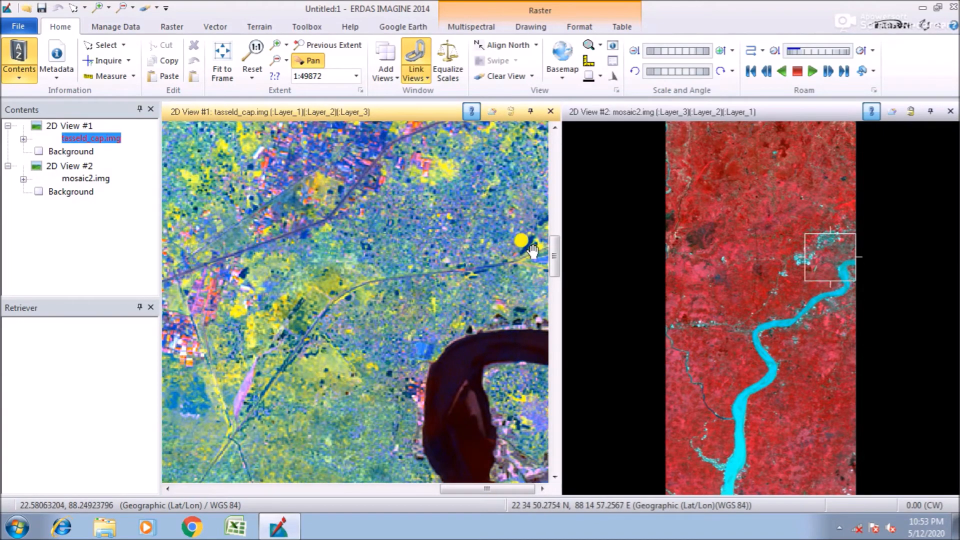
pyautogui.moveTo(520, 242); pyautogui.dragTo(404, 285)
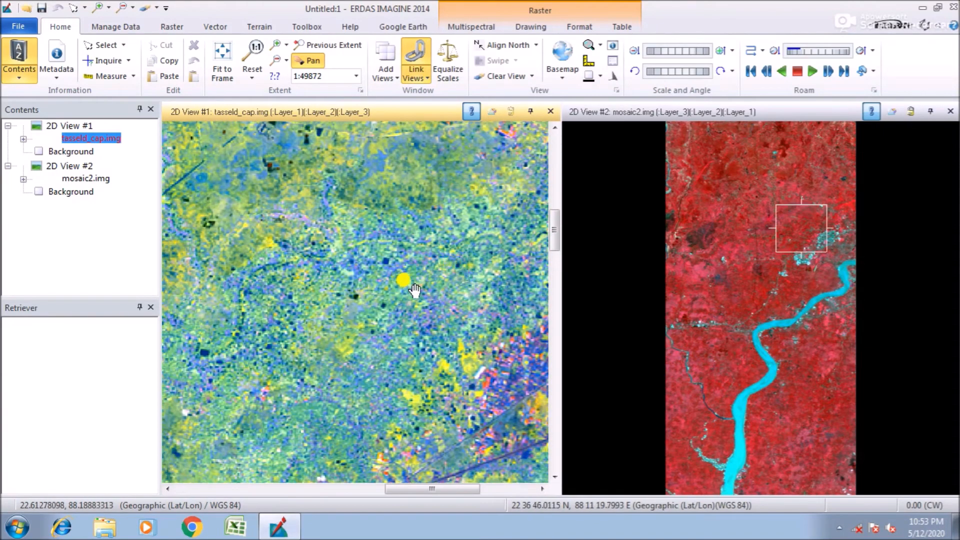
pyautogui.moveTo(401, 280); pyautogui.dragTo(481, 138)
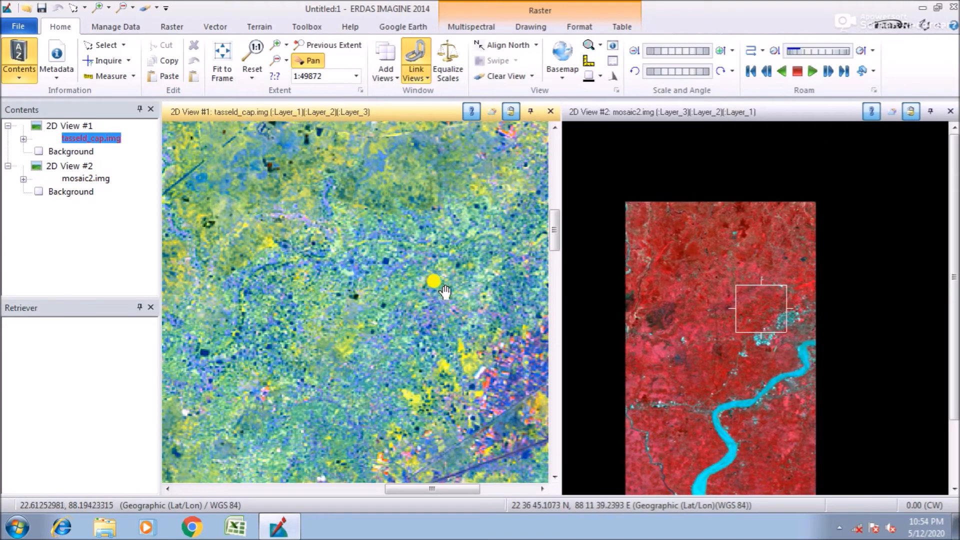
# - Pan the synchronised tasseled cap view to another area
pyautogui.moveTo(433, 282); pyautogui.dragTo(365, 213)
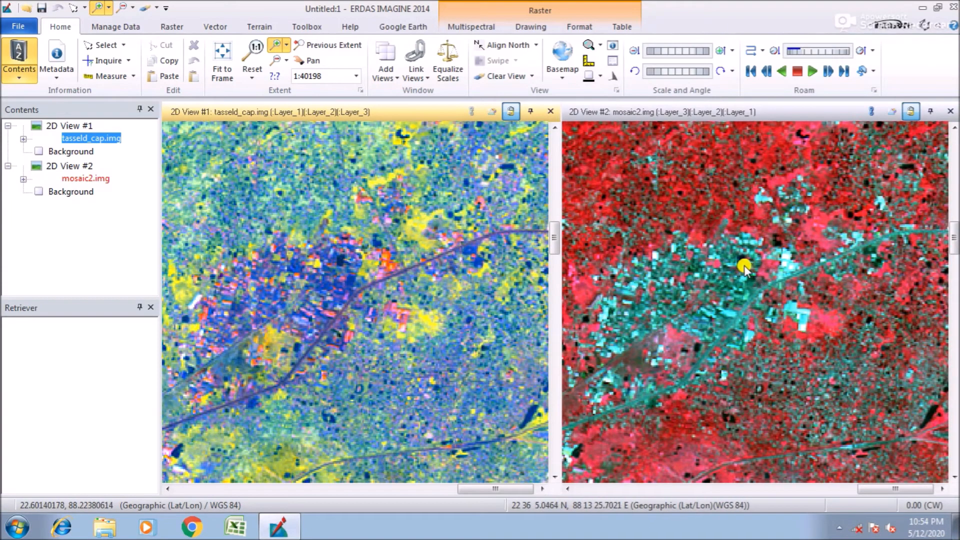
pyautogui.moveTo(426, 266)
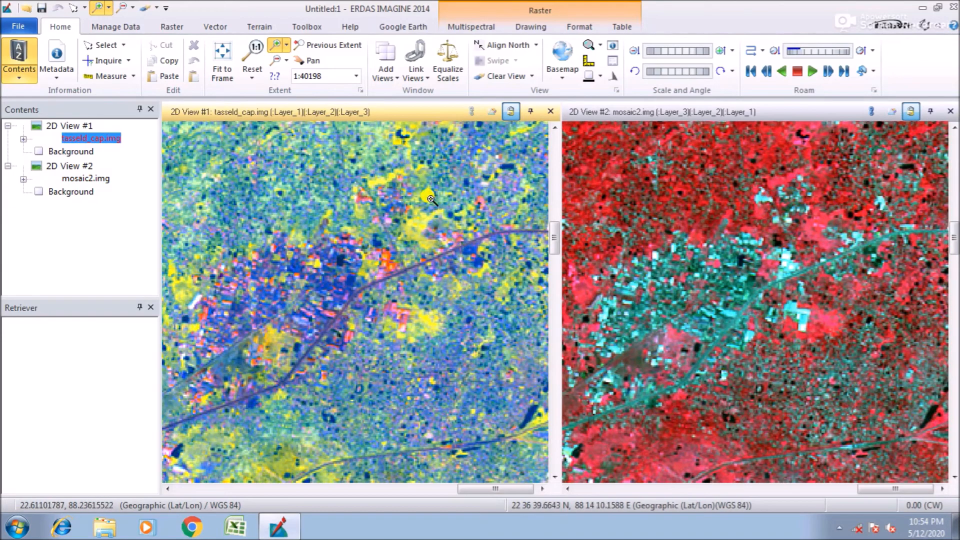
pyautogui.moveTo(391, 211)
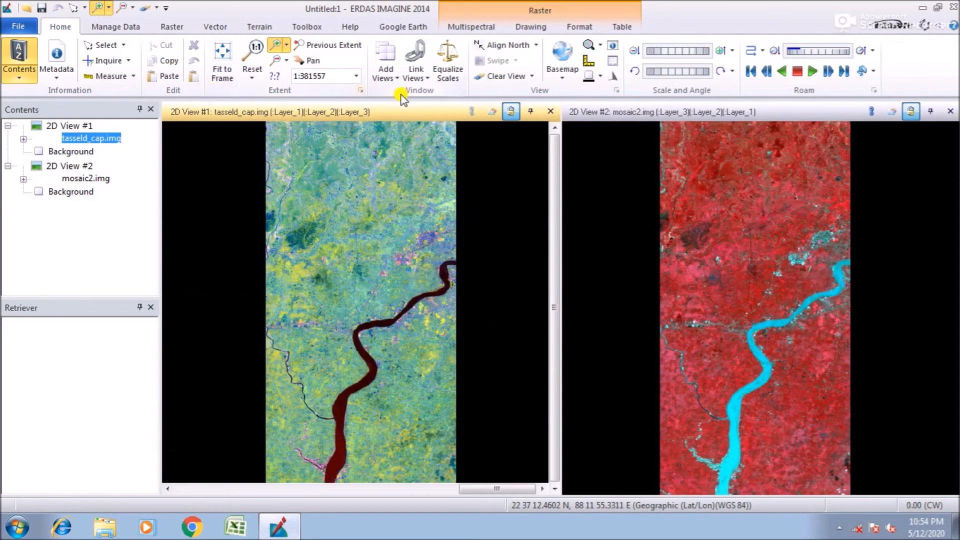
pyautogui.moveTo(911, 112)
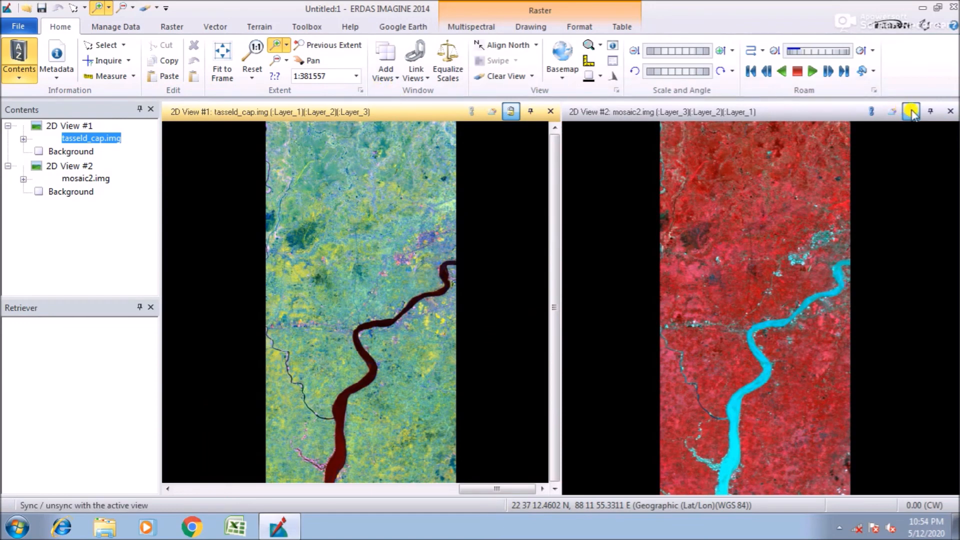
pyautogui.moveTo(912, 112)
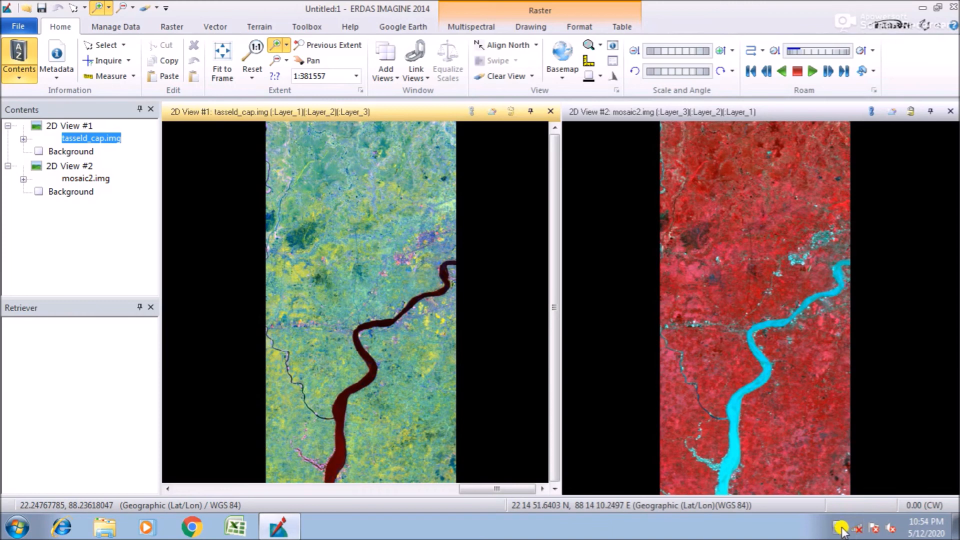
pyautogui.rightClick(848, 532)
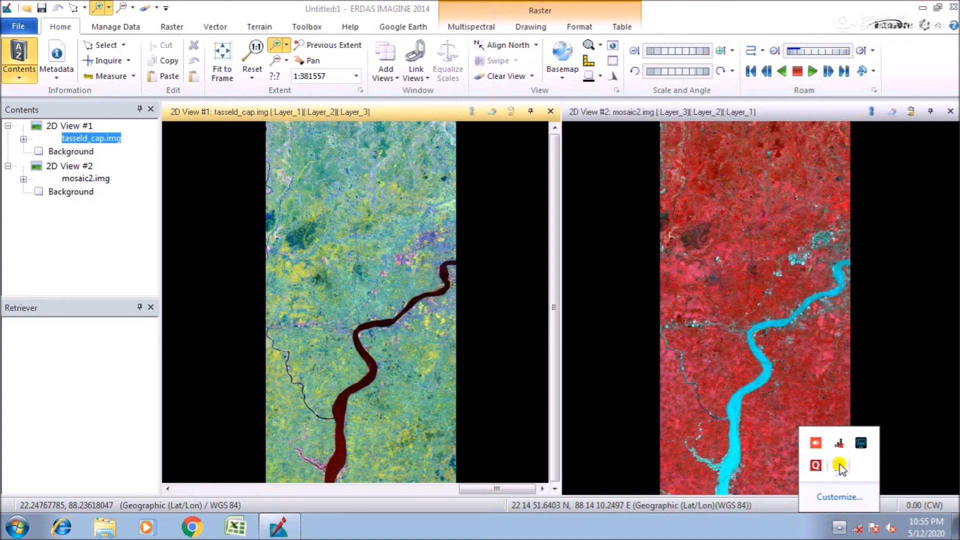
pyautogui.click(837, 462)
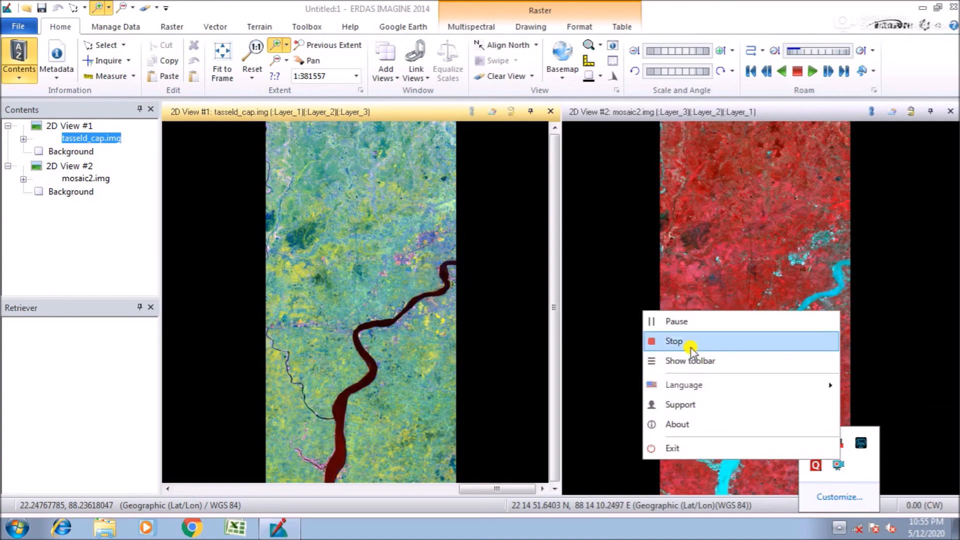